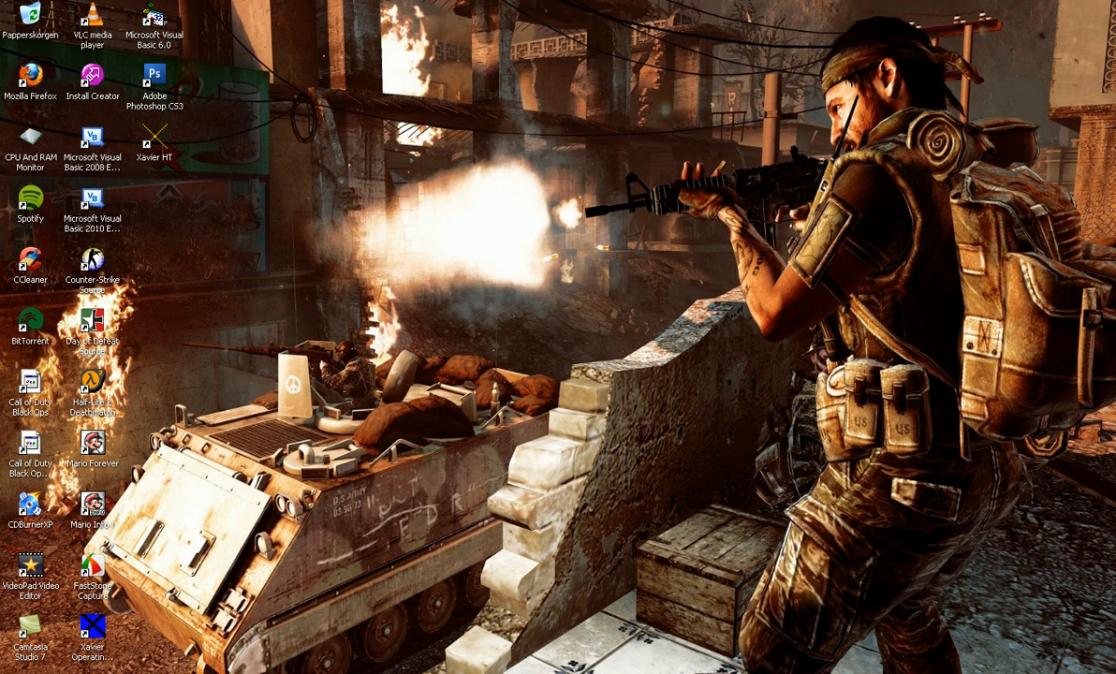
Step: Launch Visual Basic 2010 Express from its desktop shortcut
double_click(91, 204)
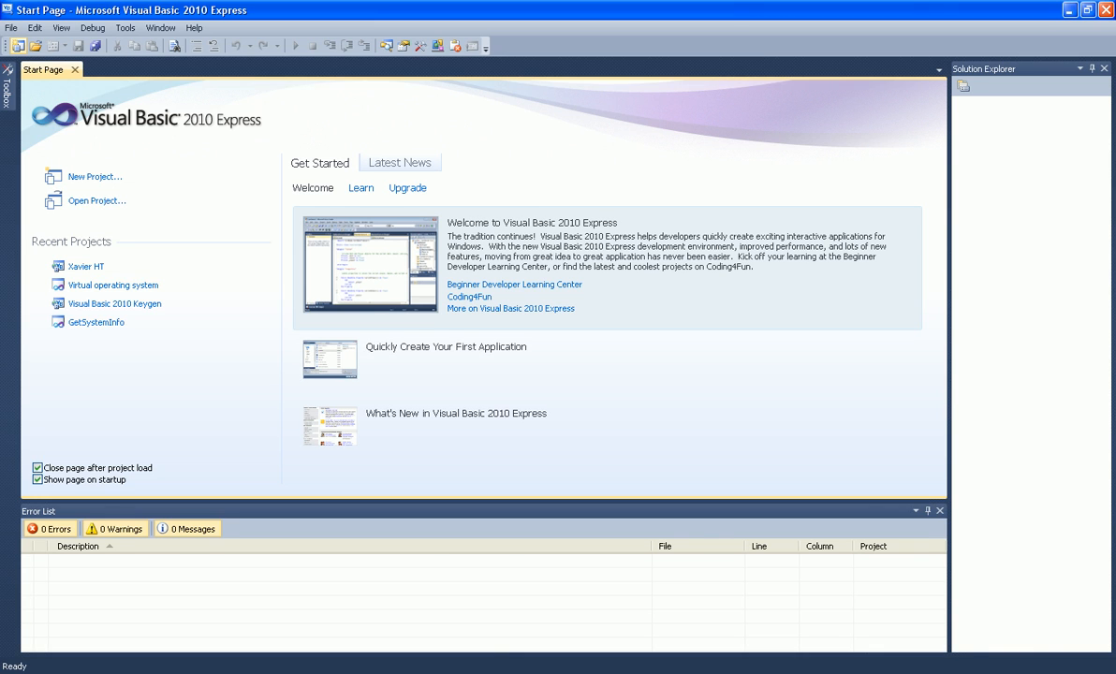
Step: Create a new Windows Forms Application project named 'Image Viewer'
click(93, 176)
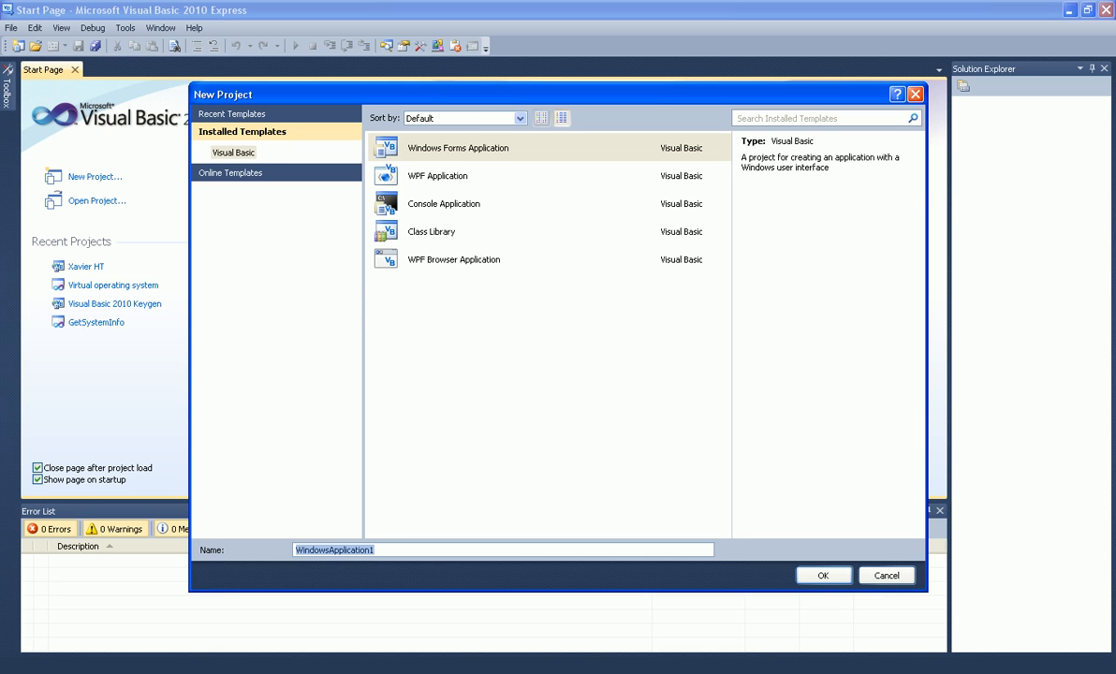
text(Image V)
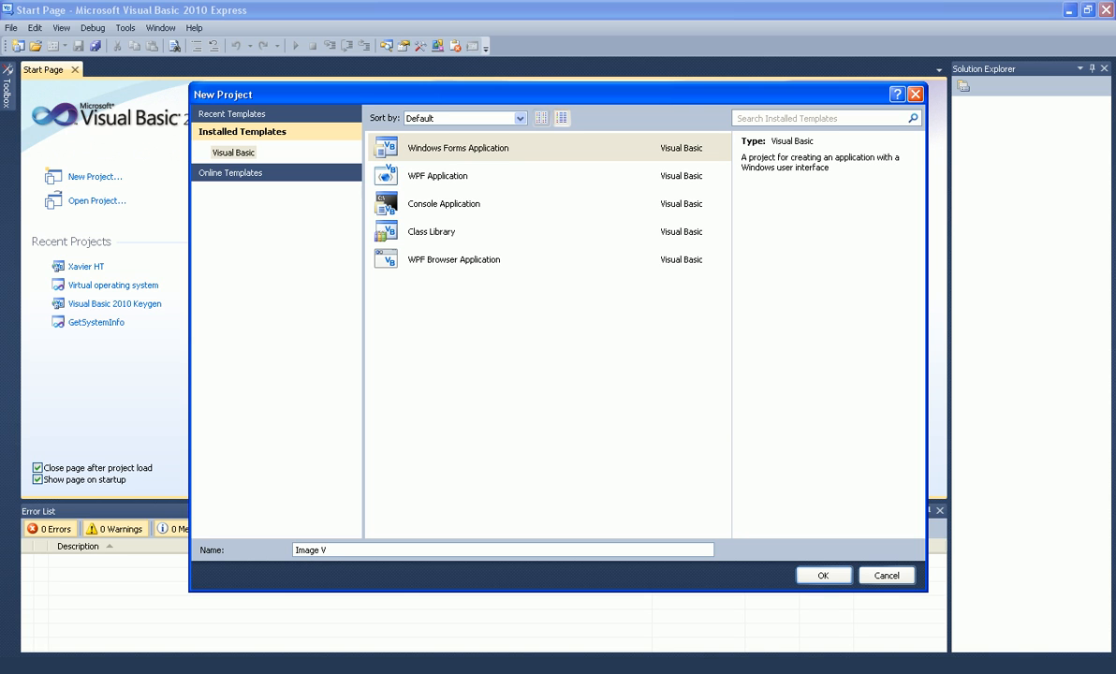
text(iewer)
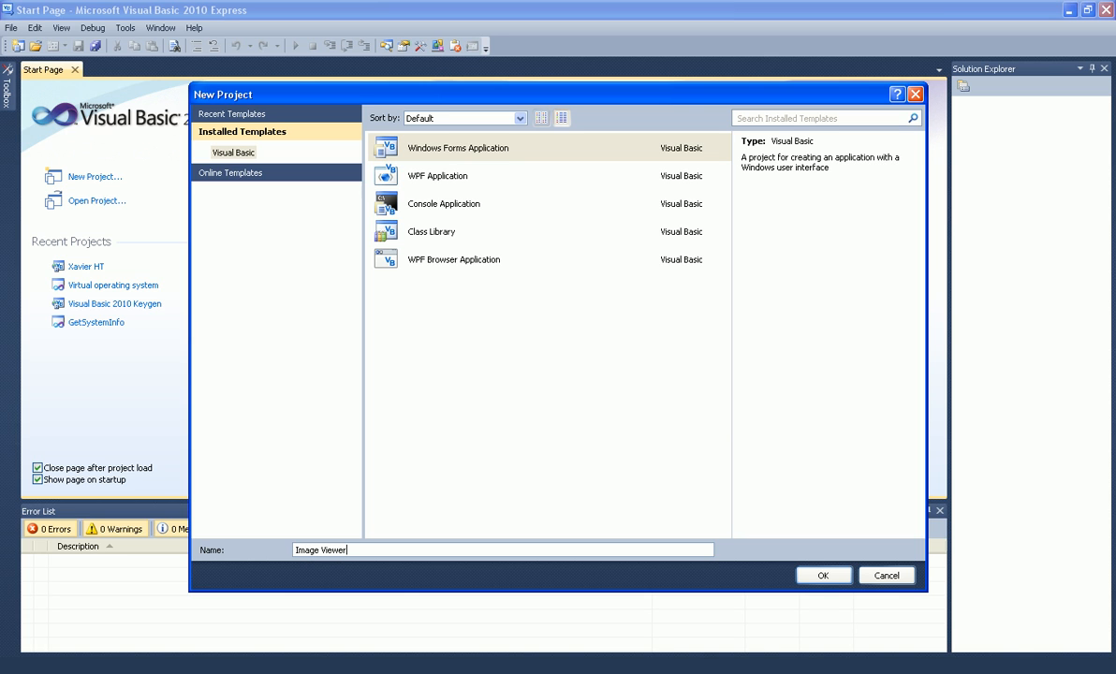
click(823, 575)
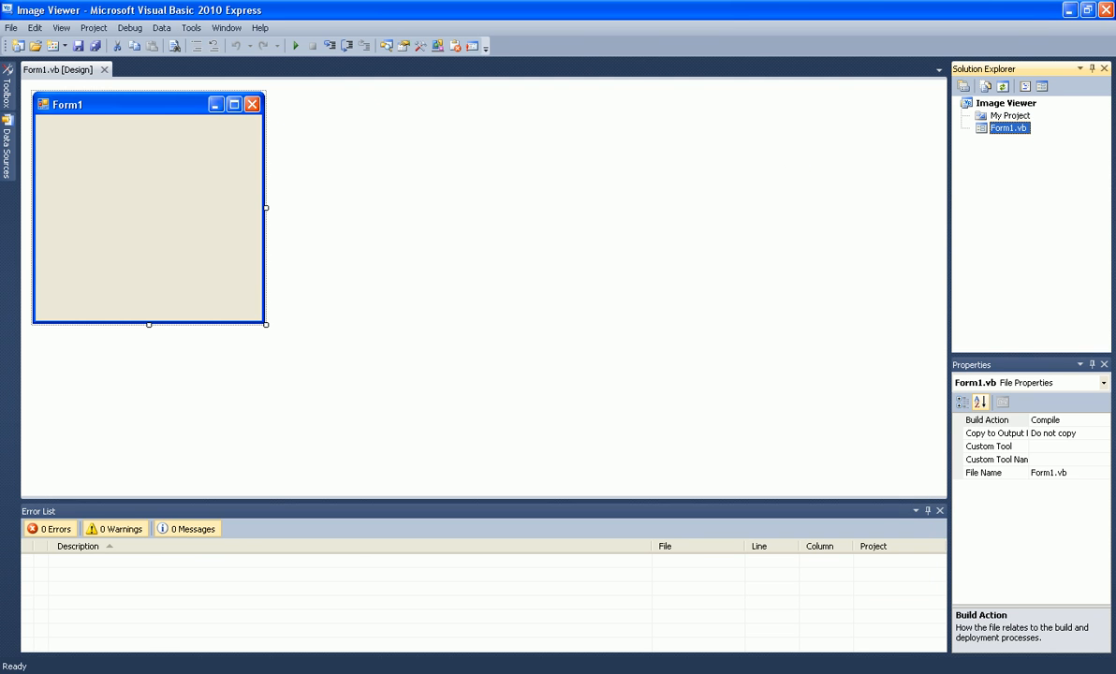
Step: Enlarge Form1 and set its Text property to 'Image Viewer'
drag(266, 322, 469, 414)
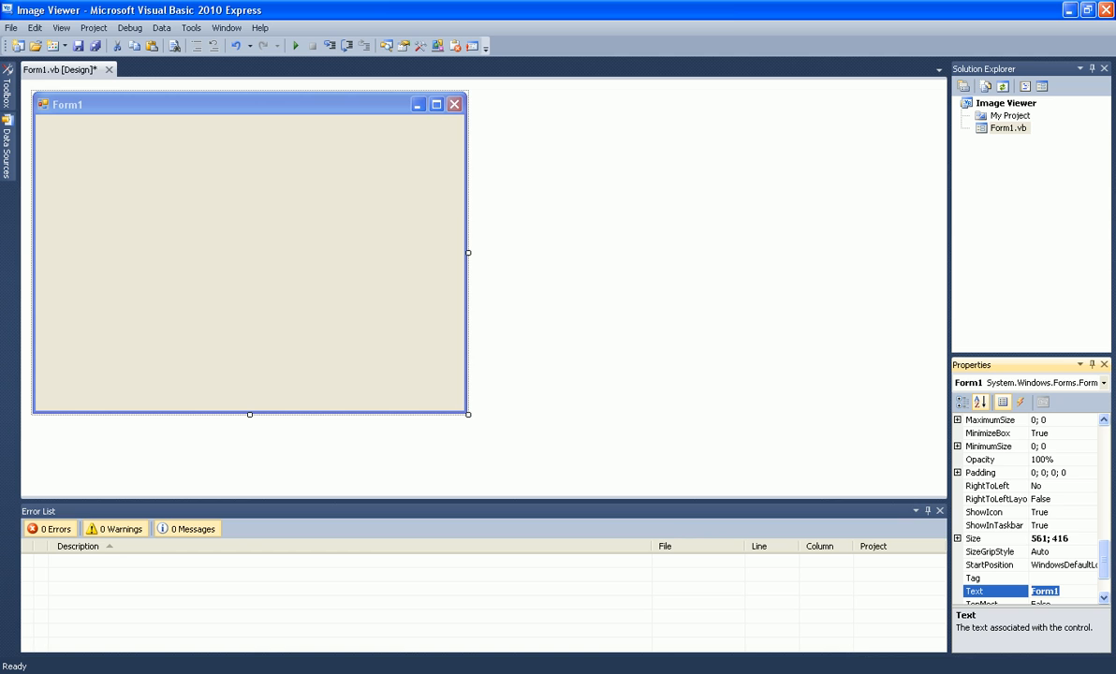
text(Im)
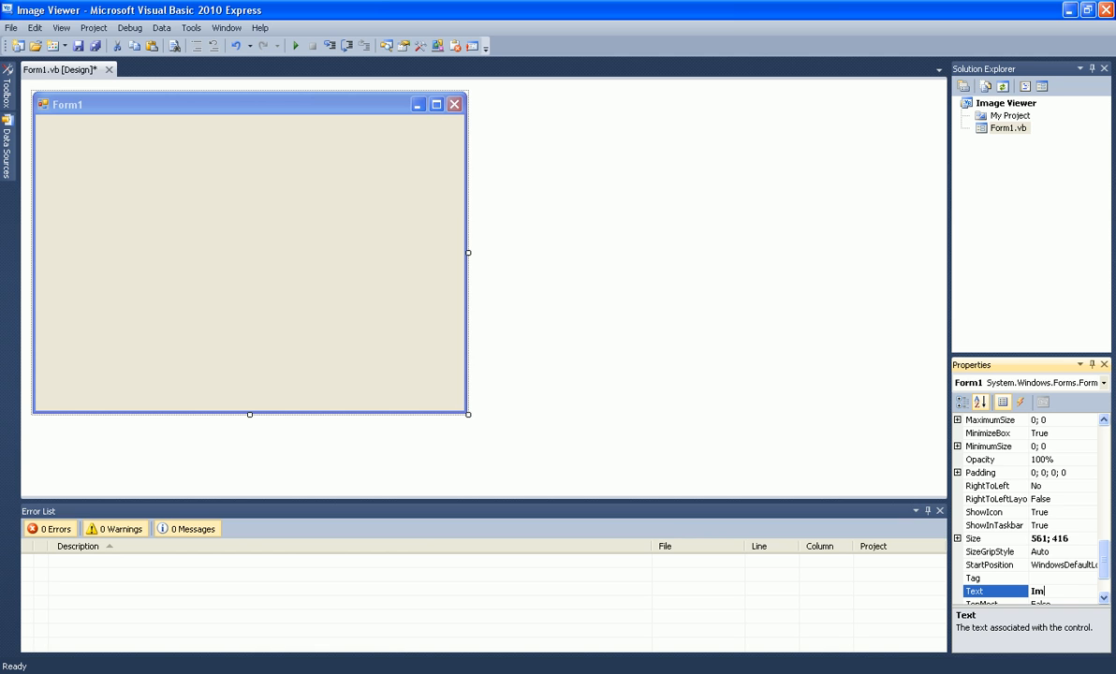
text(age)
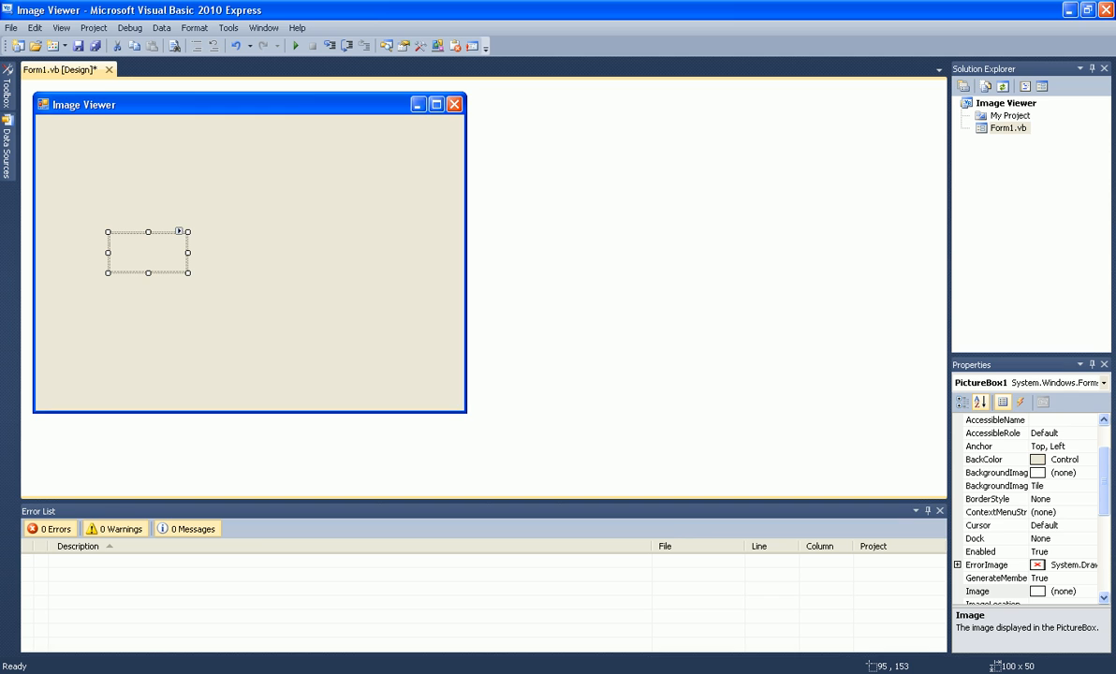
Step: Dock the PictureBox in its parent container so it fills the form
click(180, 231)
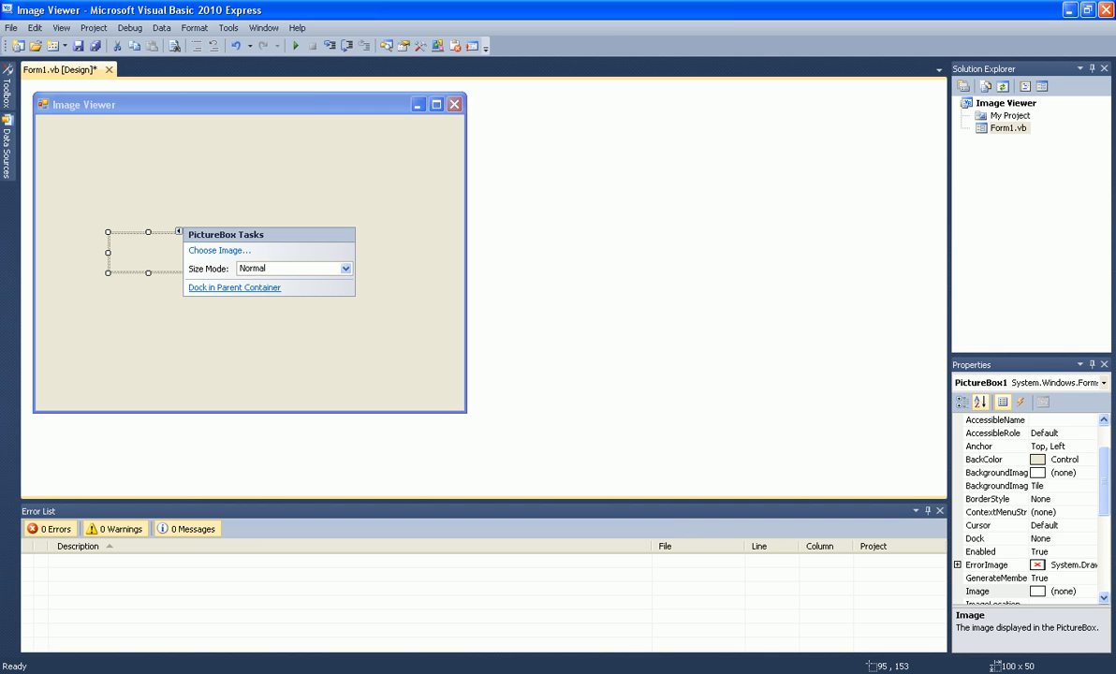
click(234, 289)
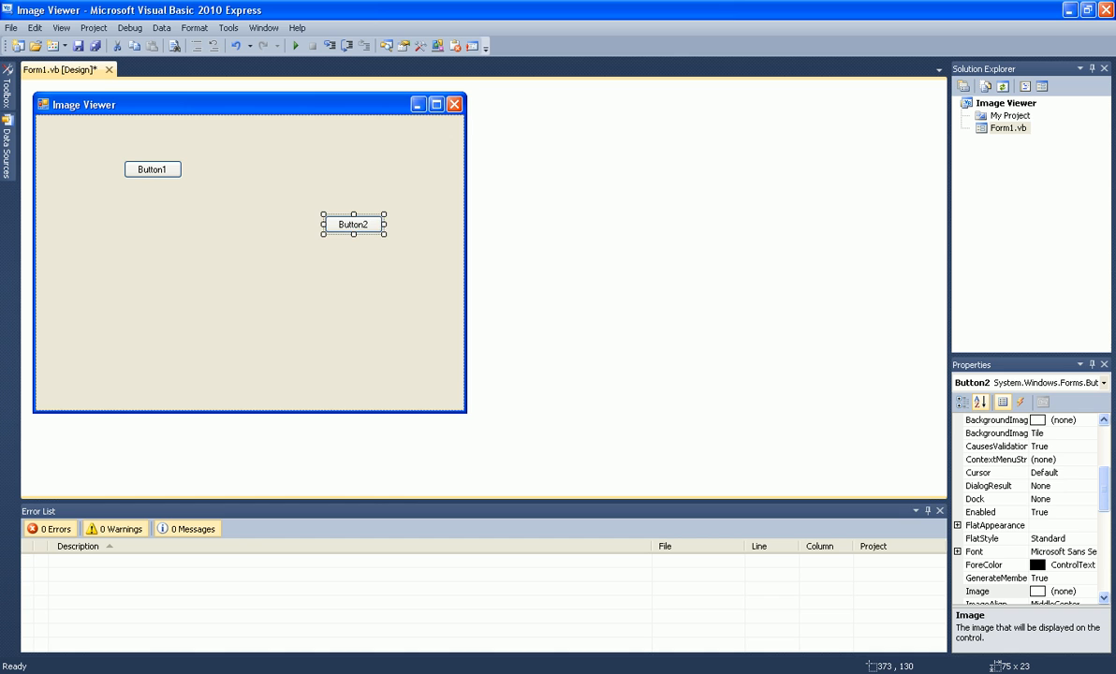
Step: Relabel Button1 as 'Open' and Button2 as 'Exit'
click(152, 169)
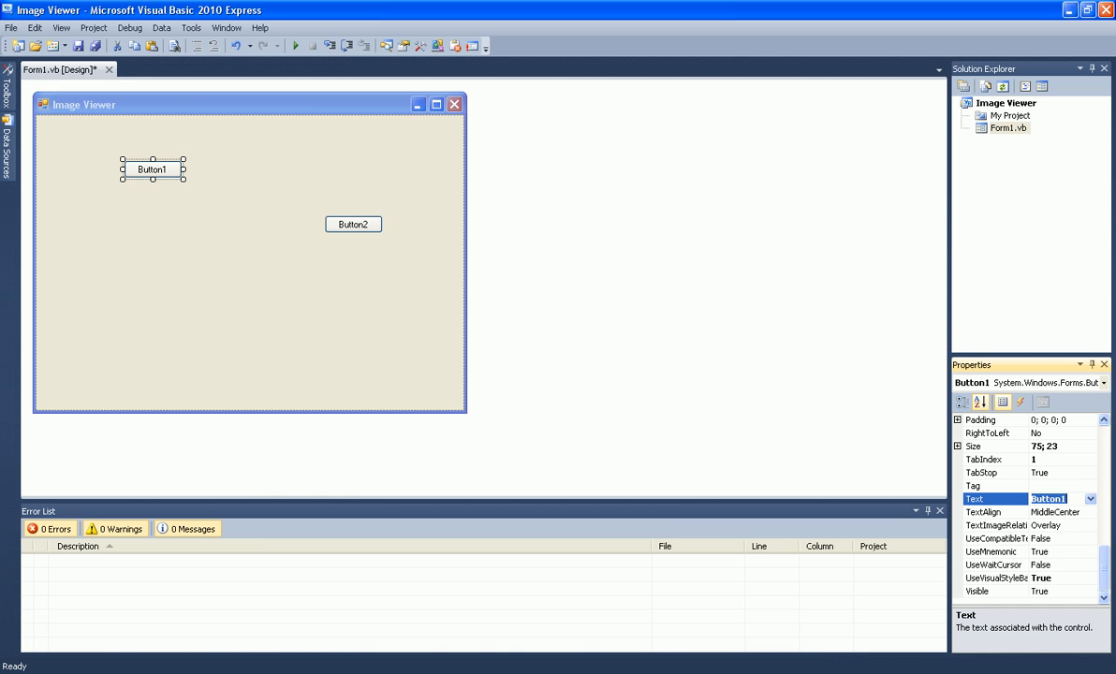
text(Open)
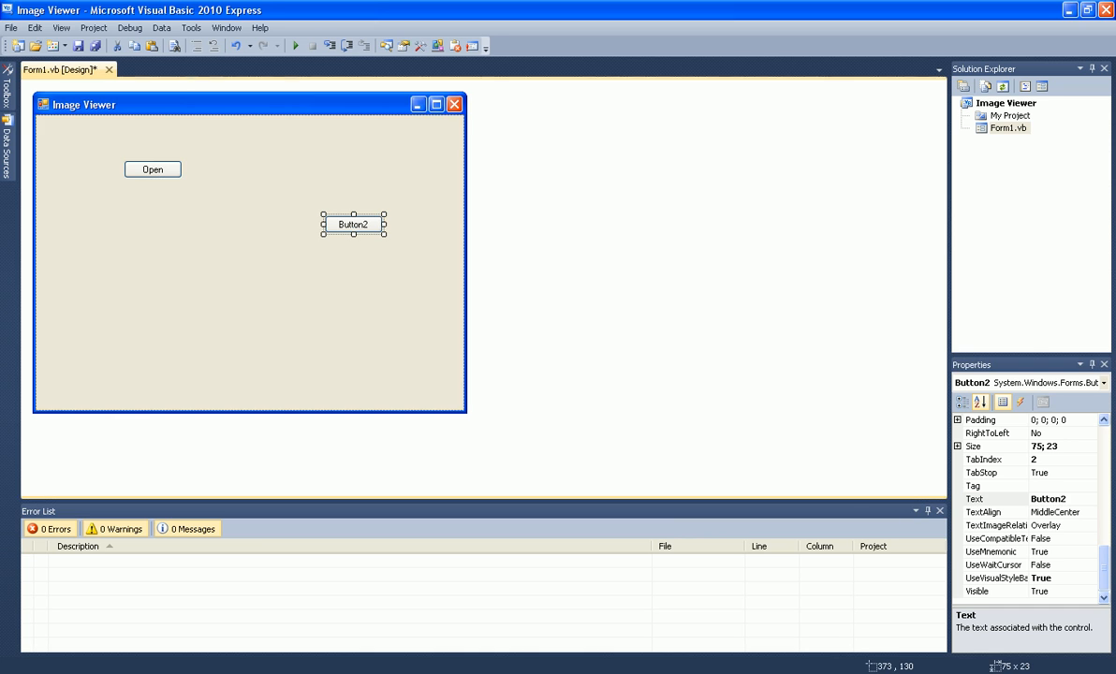
click(1049, 499)
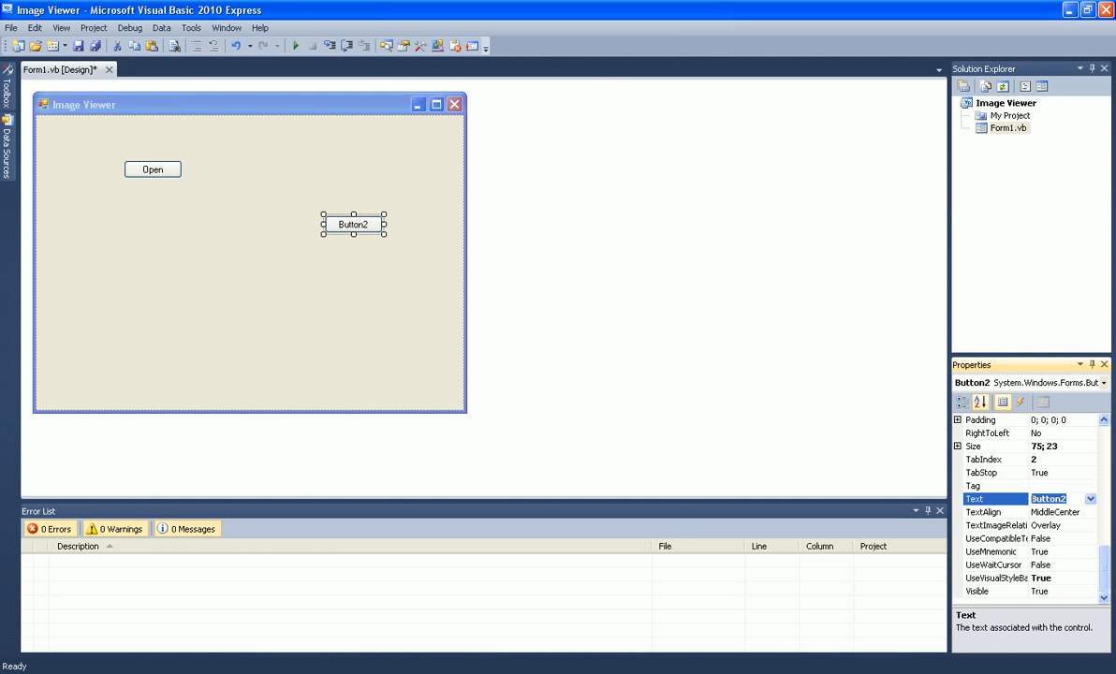
text(Exit)
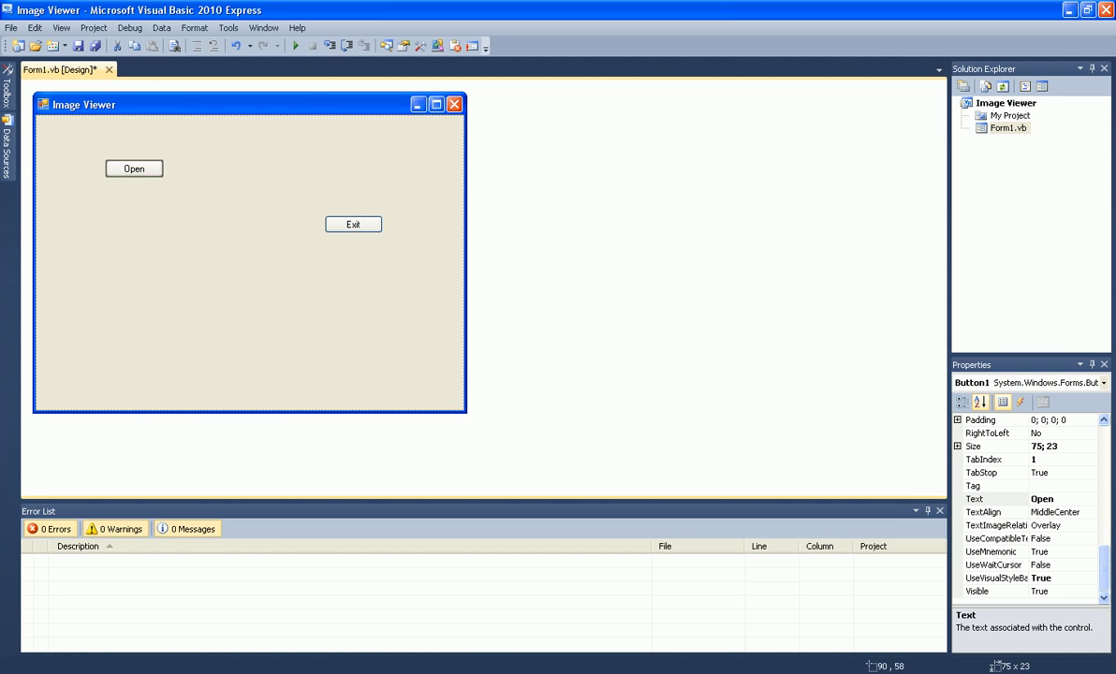
Step: Place the Open and Exit buttons side by side at the form's top-left
drag(135, 169, 64, 124)
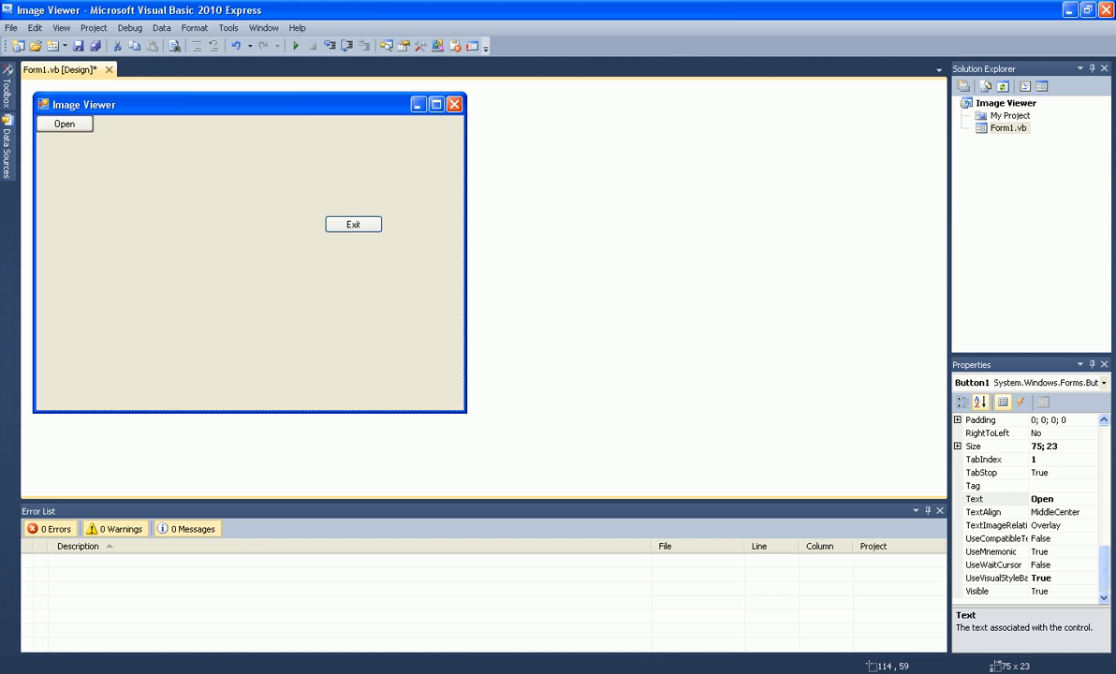
drag(352, 225, 135, 123)
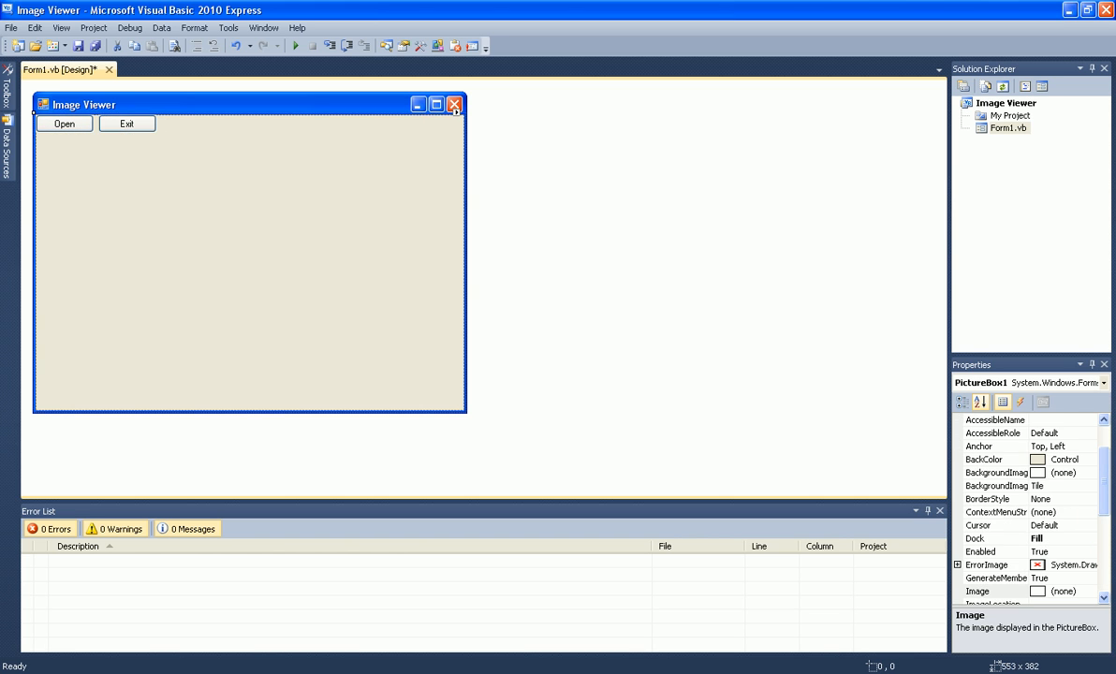
Step: Give the Exit button a Click handler calling Me.Close() and return to the designer
double_click(127, 123)
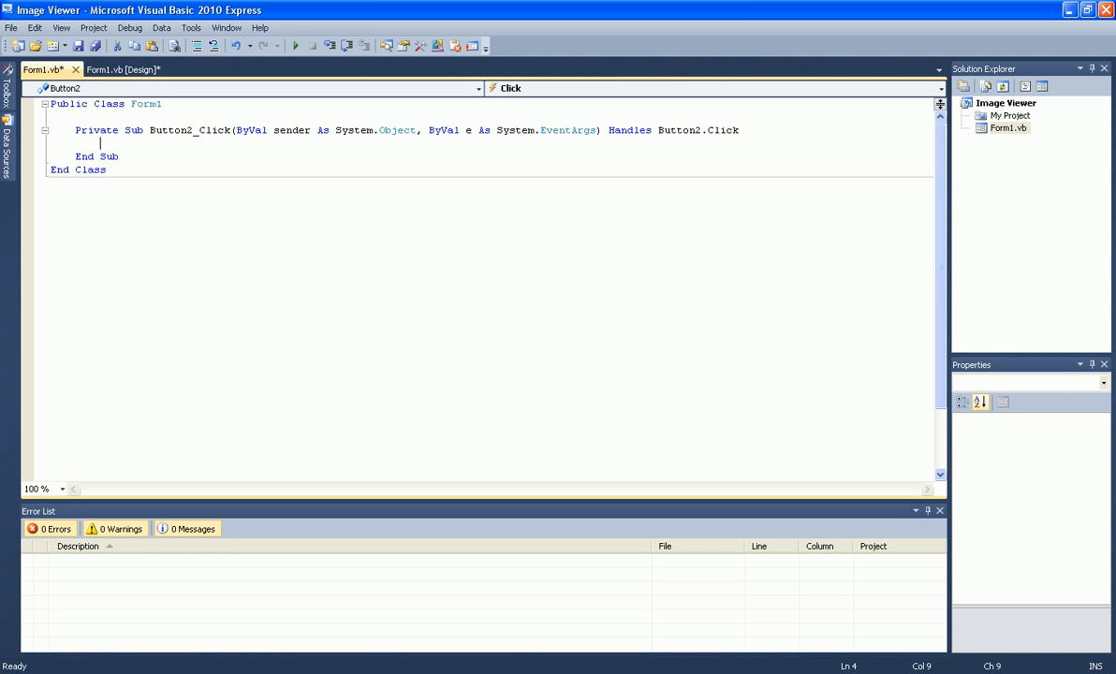
text(Me.)
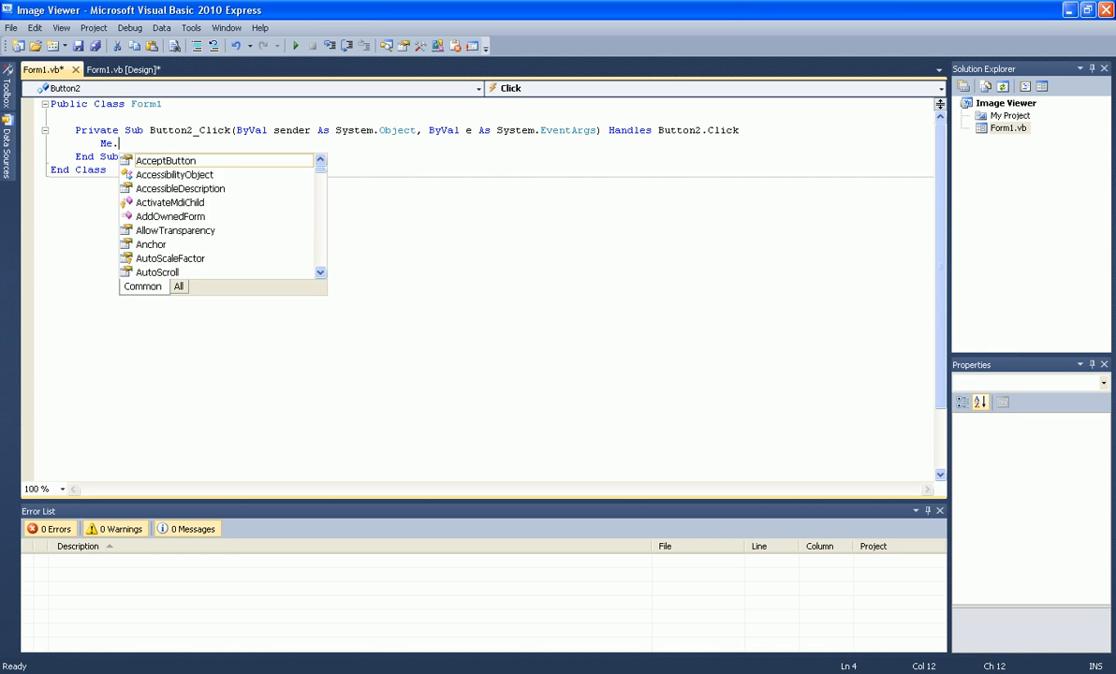
text(close)
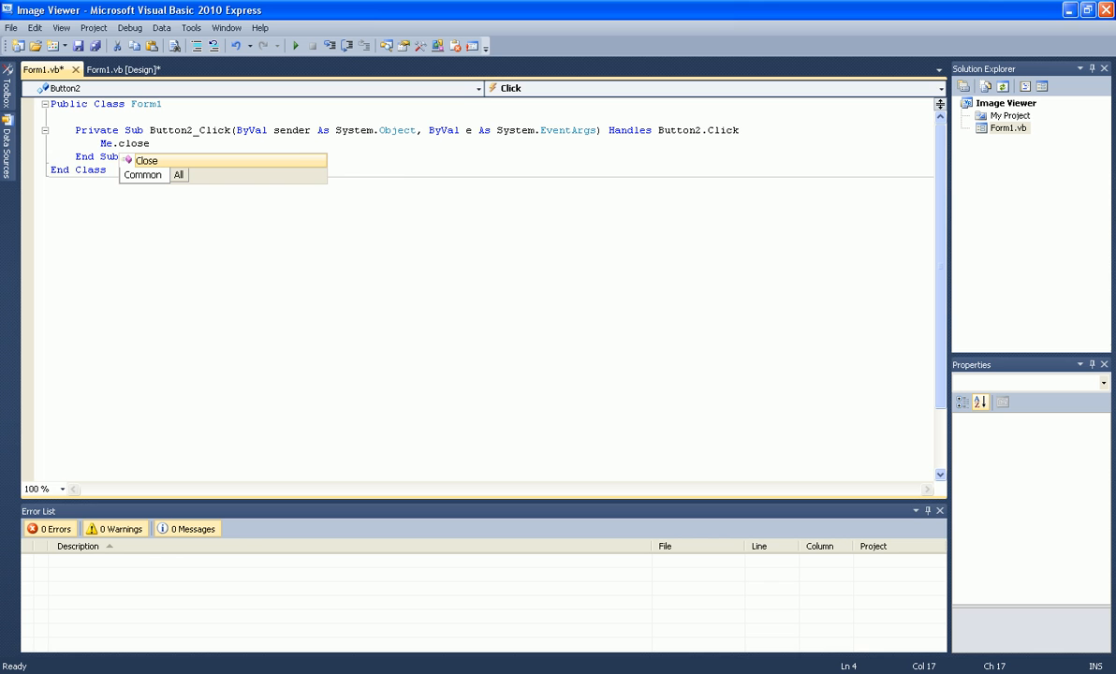
click(121, 69)
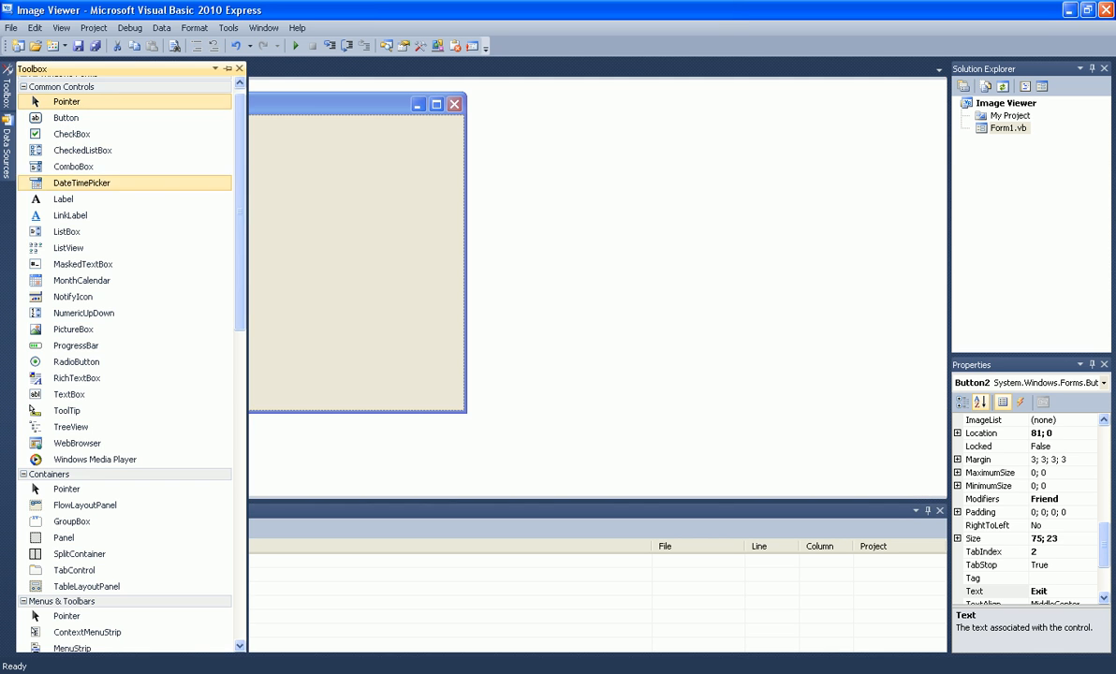
Step: Scroll the Toolbox down toward the OpenFileDialog control
scroll(down, 3)
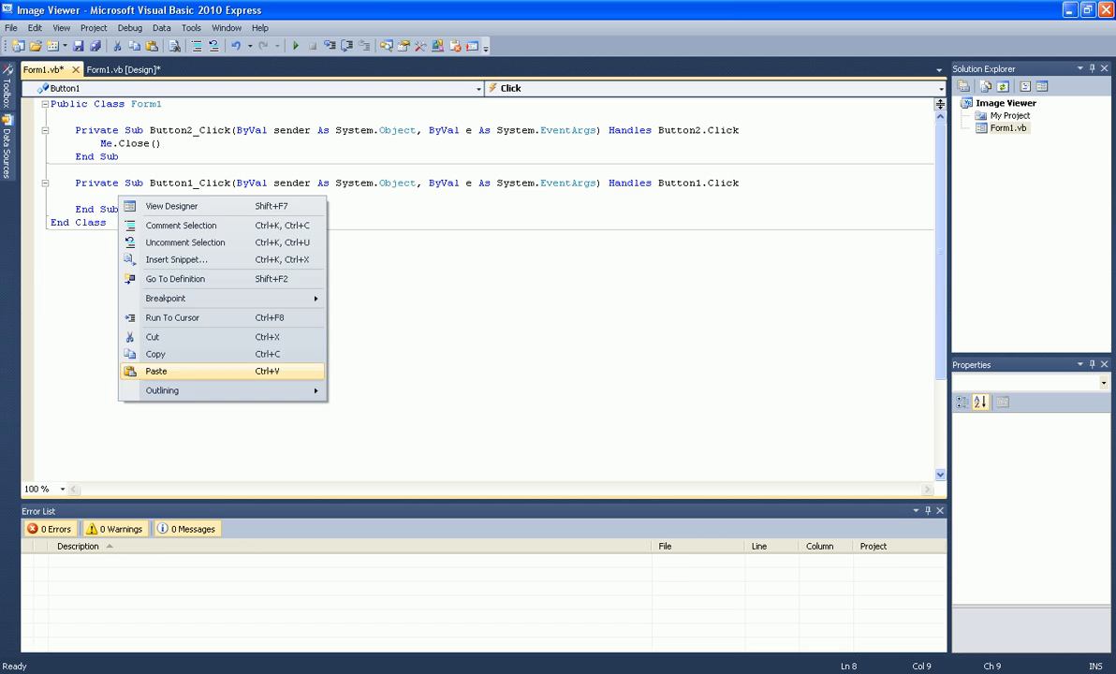
Step: Paste the Try/OpenFileDialog1 code into Button1_Click to load the chosen image into PictureBox1
click(157, 371)
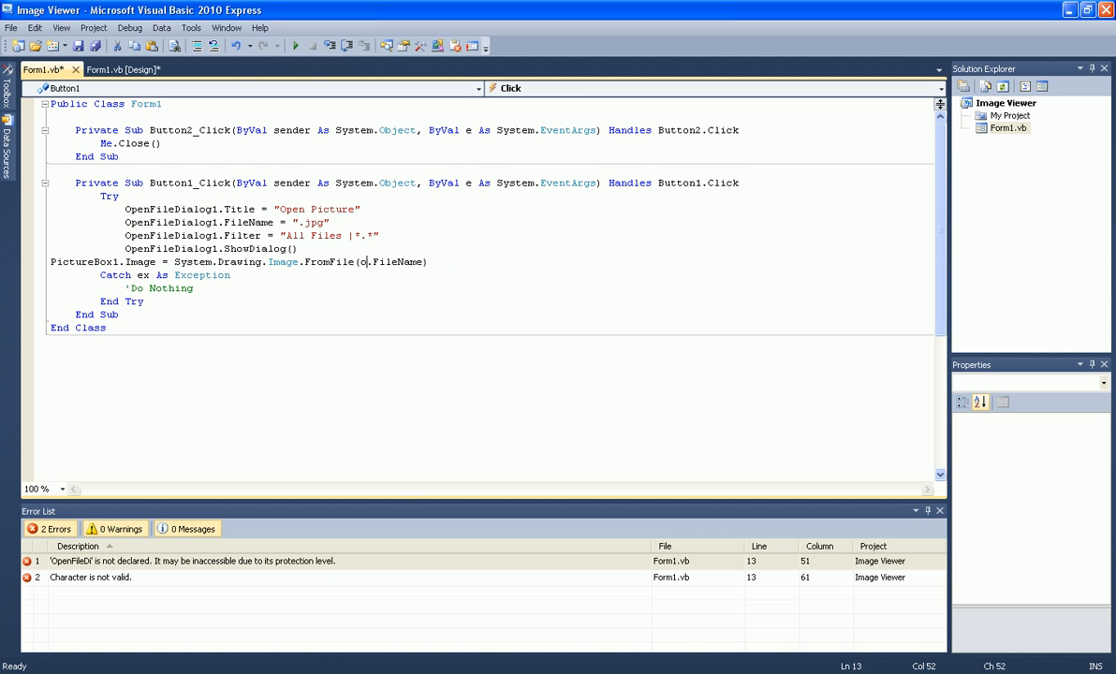
text(penFileDialog1)
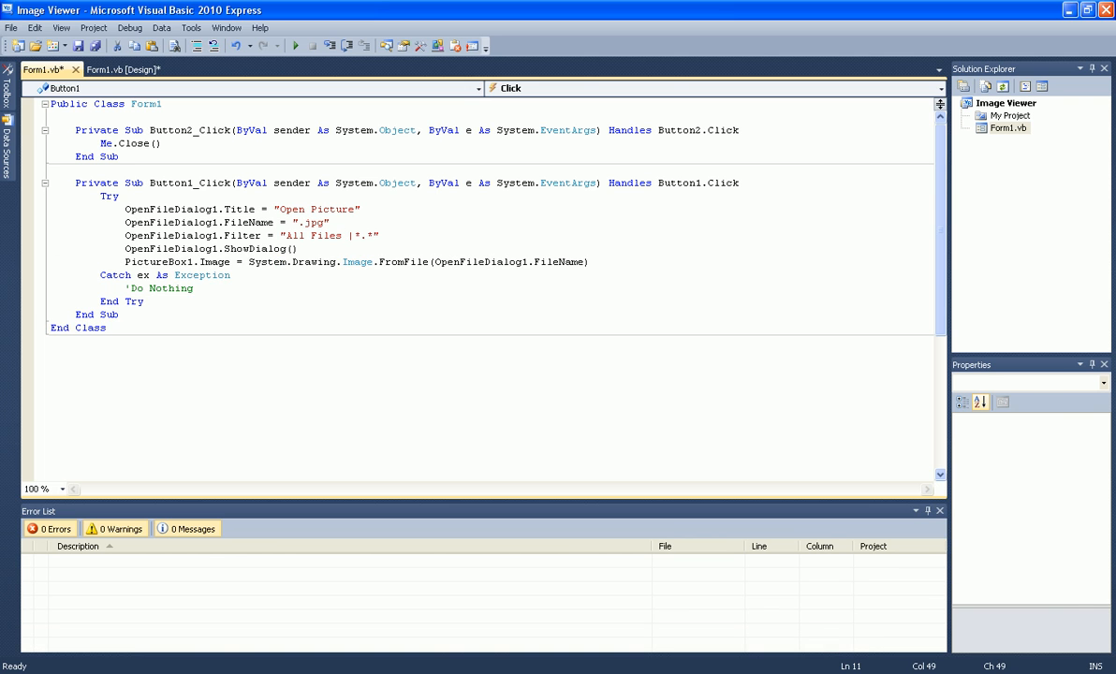
click(124, 70)
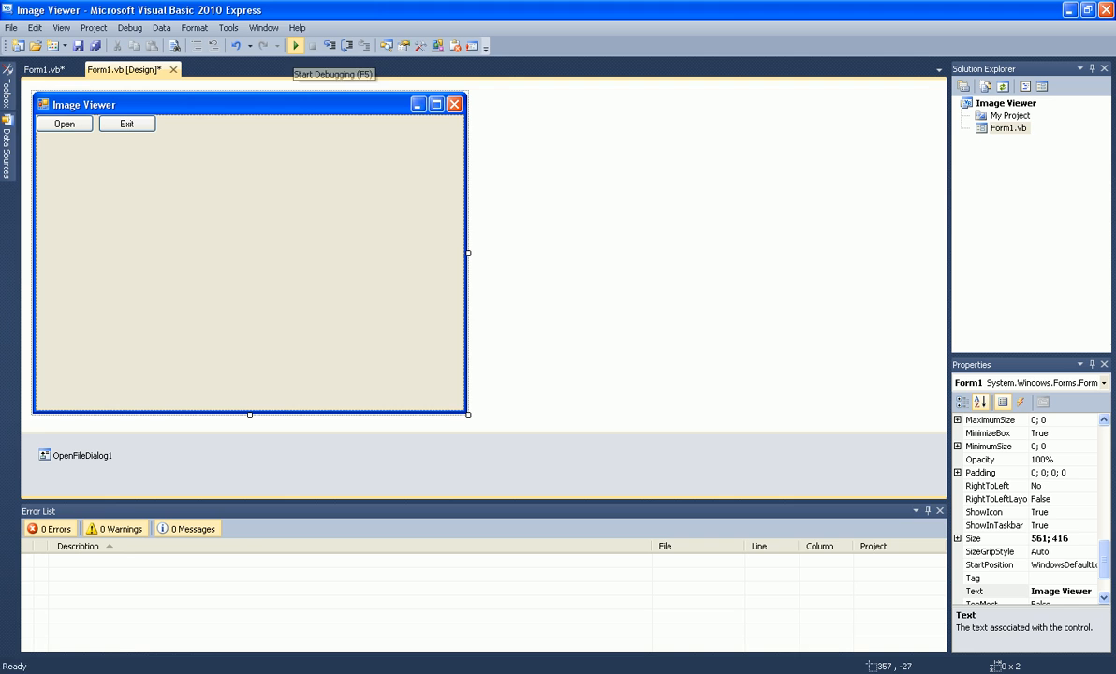
Step: Run Image Viewer and open the green picture with a black X through the Open button
click(296, 45)
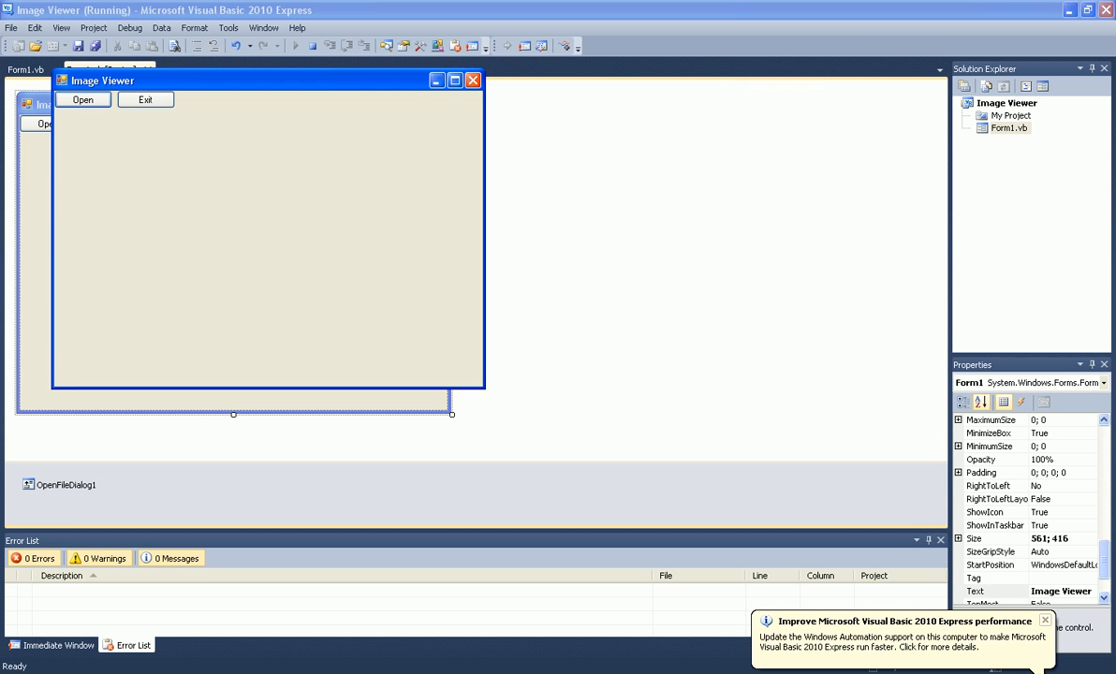
click(83, 101)
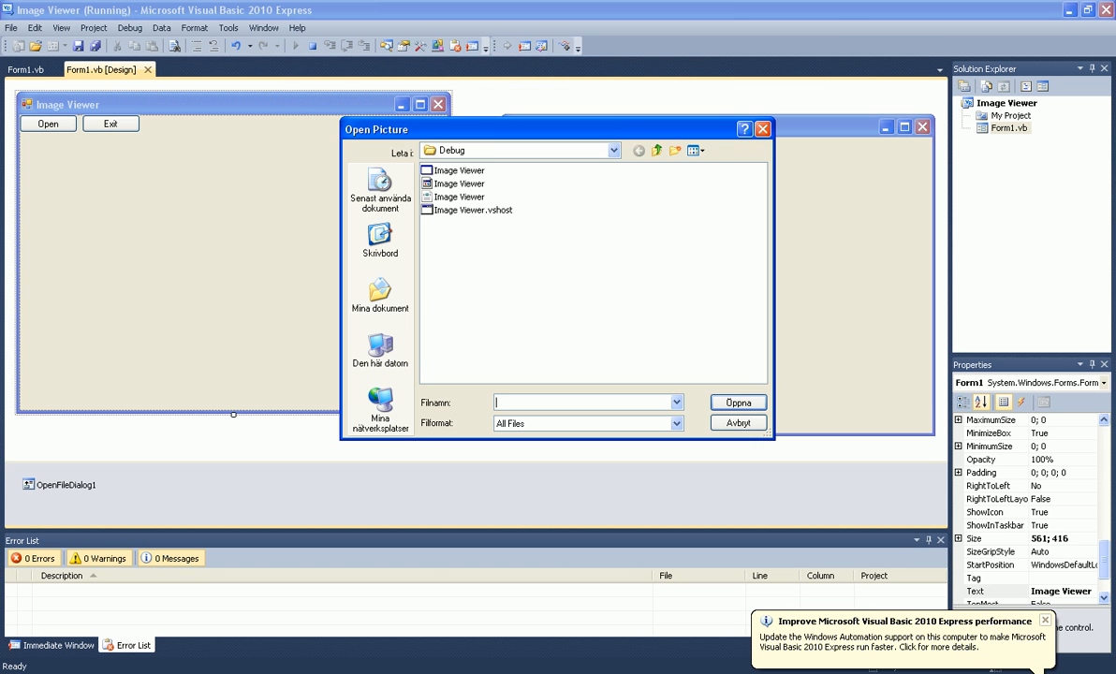
click(380, 296)
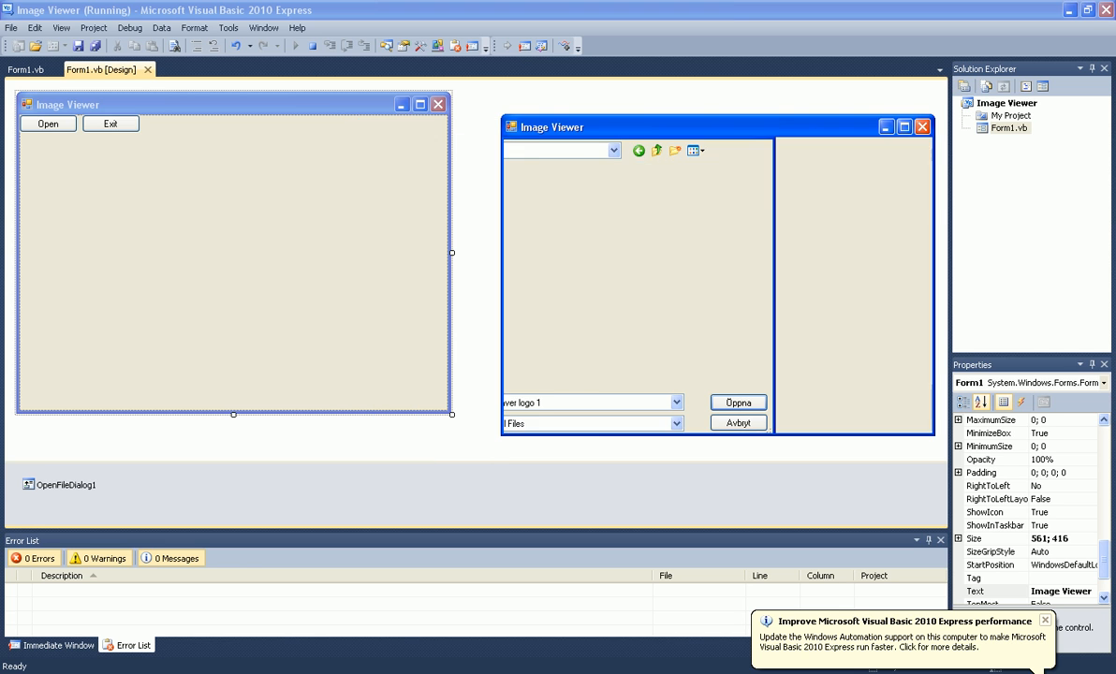
click(738, 401)
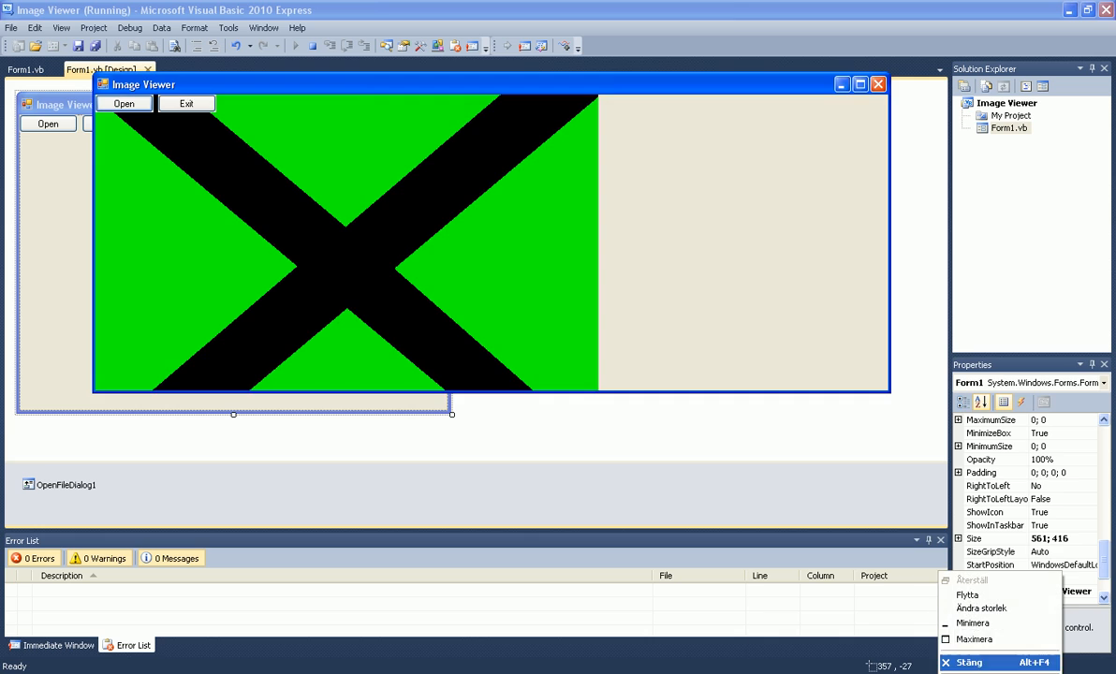
Step: Close the running Image Viewer window to return to the designer
click(970, 663)
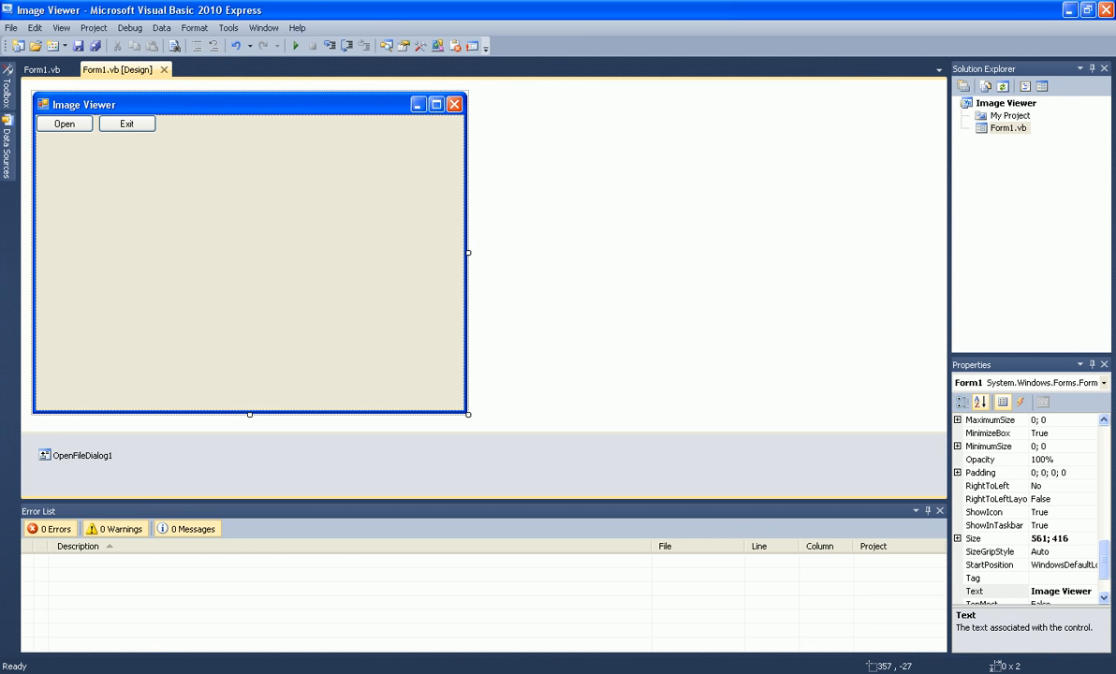